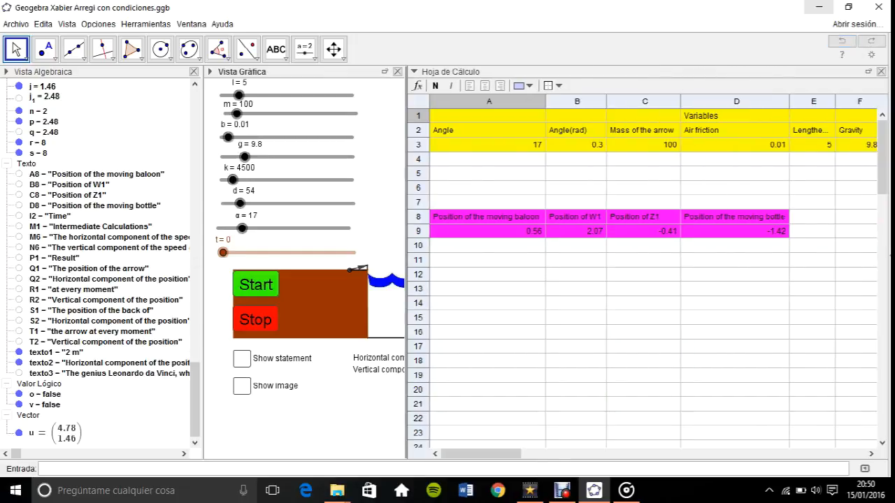
# - Point out the Angle, Mass, length and Distance variables in the spreadsheet table
pyautogui.click(489, 130)
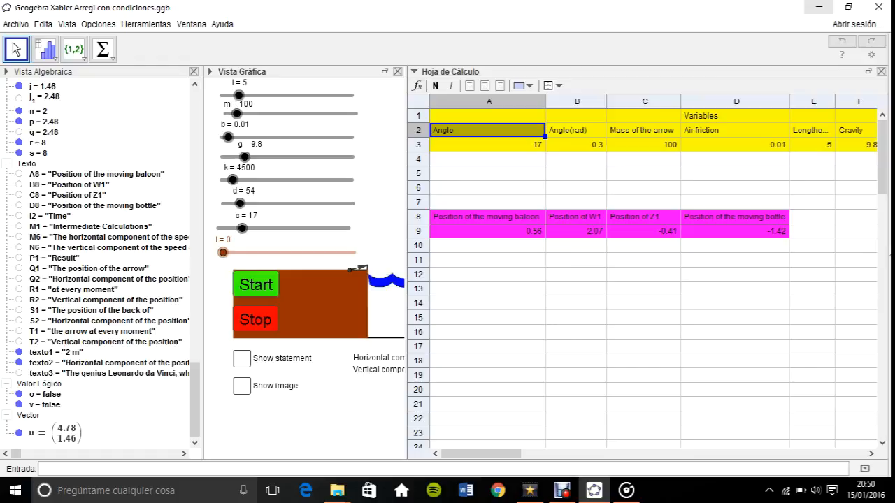
pyautogui.click(642, 130)
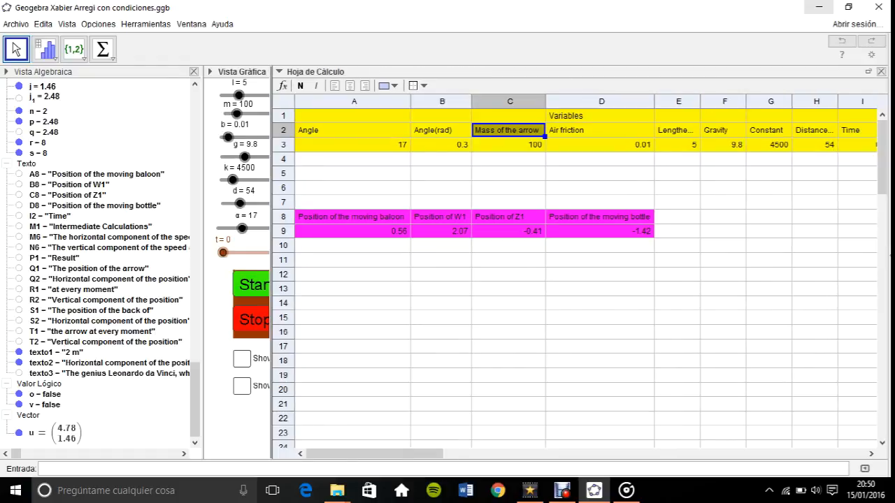
pyautogui.click(676, 130)
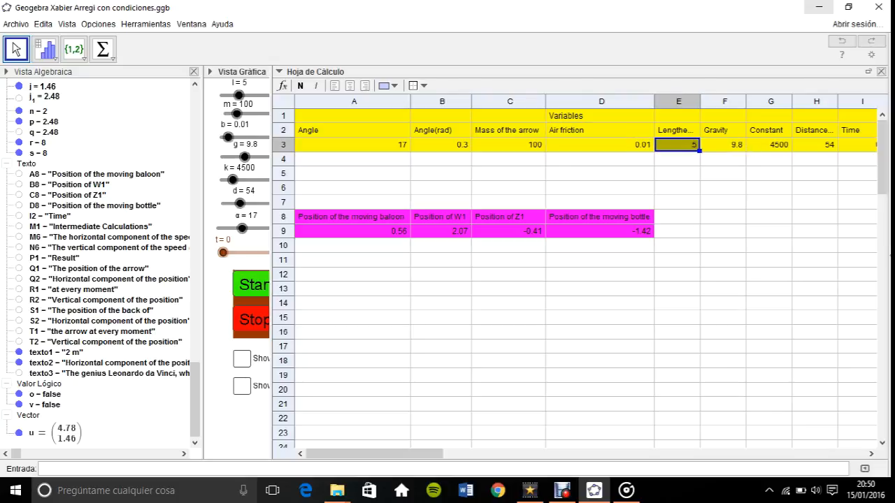
pyautogui.click(815, 130)
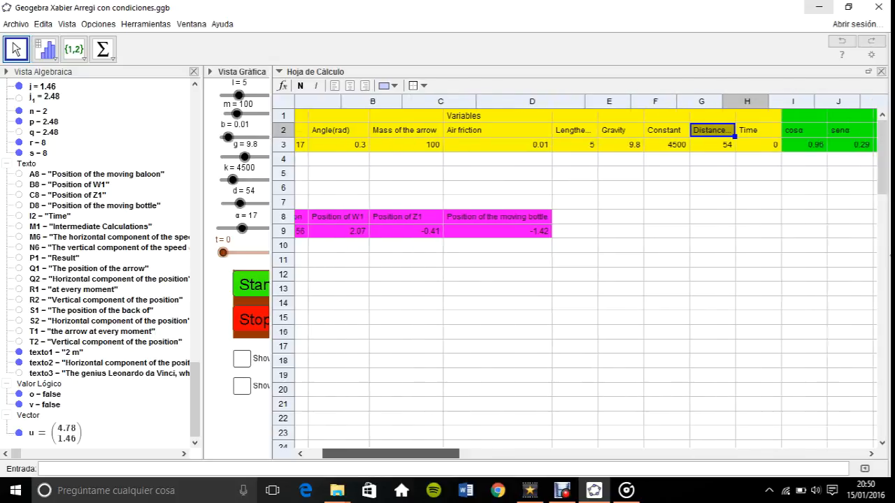
pyautogui.hscroll(3)
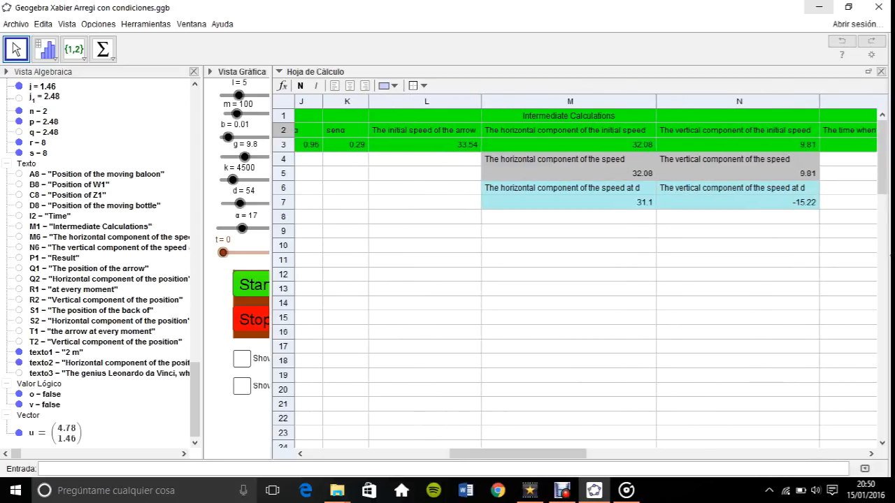
pyautogui.click(567, 130)
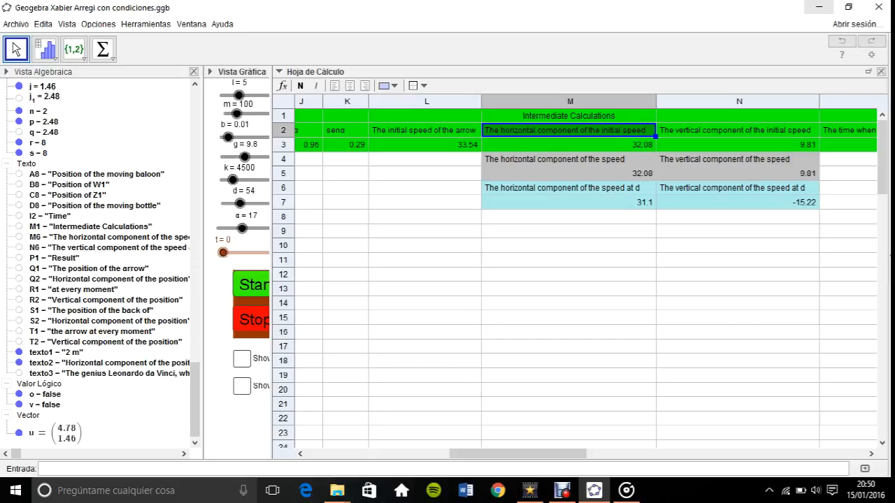
pyautogui.click(737, 130)
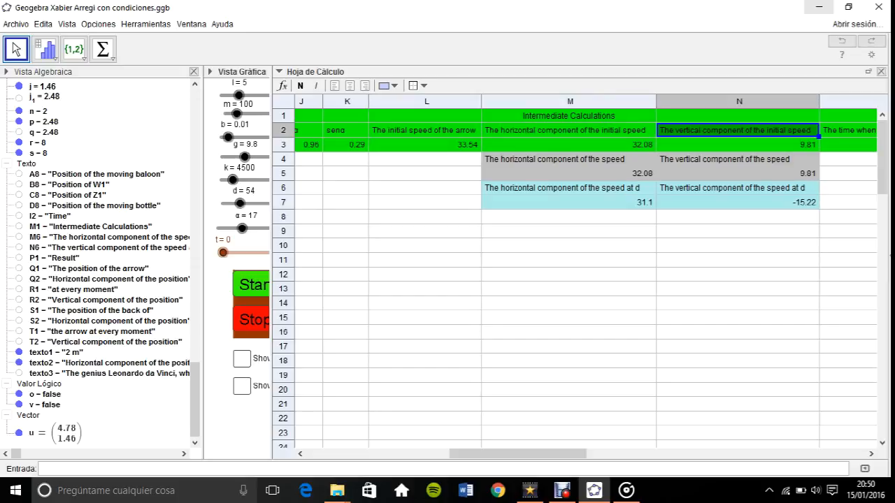
pyautogui.click(569, 159)
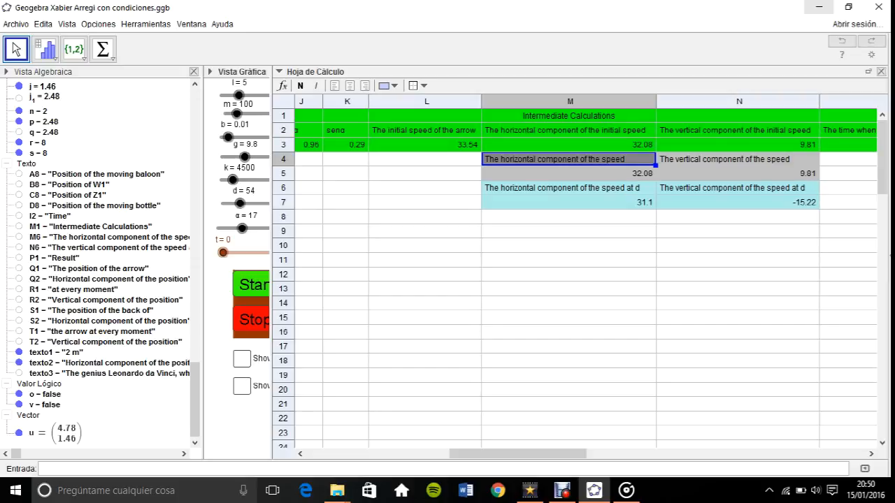
pyautogui.hscroll(3)
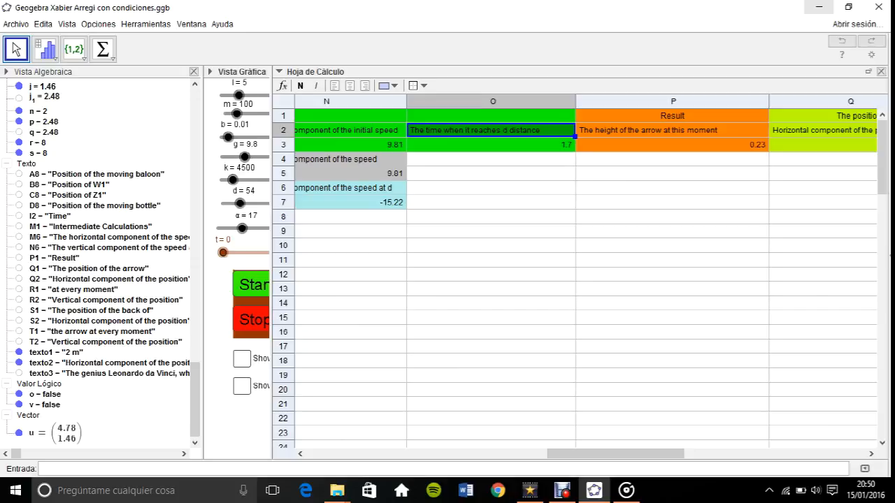
pyautogui.click(492, 145)
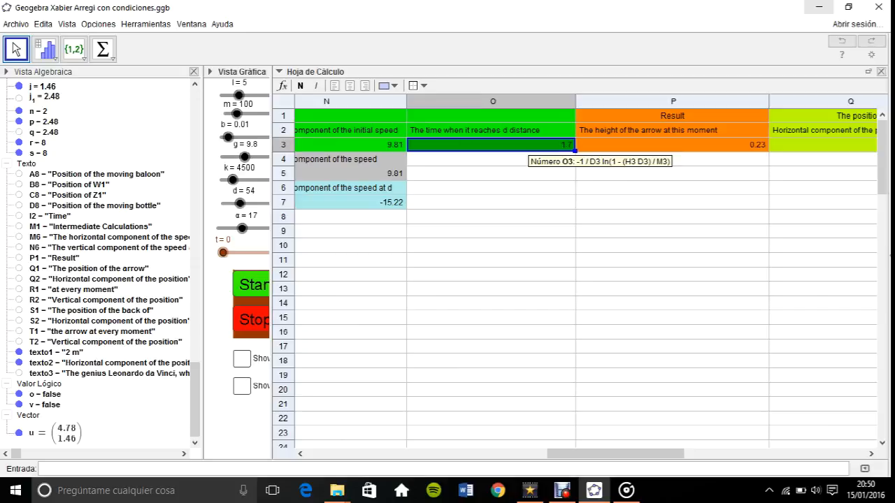
pyautogui.moveTo(493, 145)
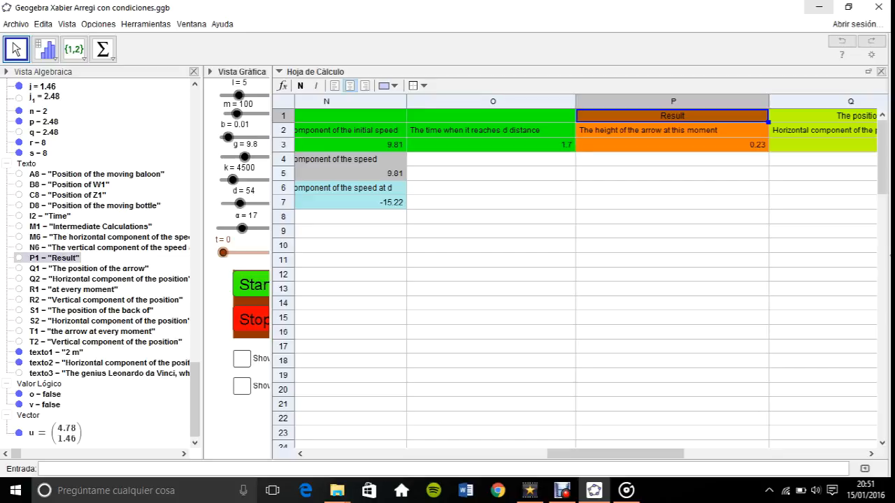
pyautogui.click(671, 144)
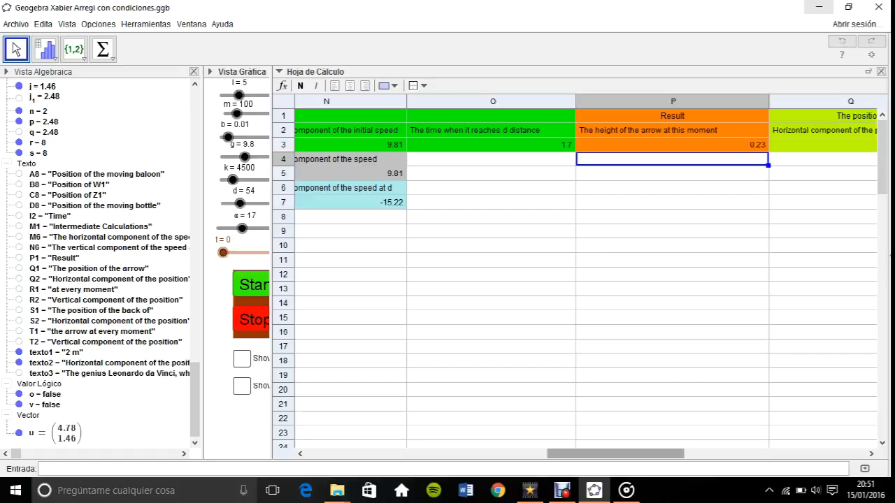
pyautogui.hscroll(3)
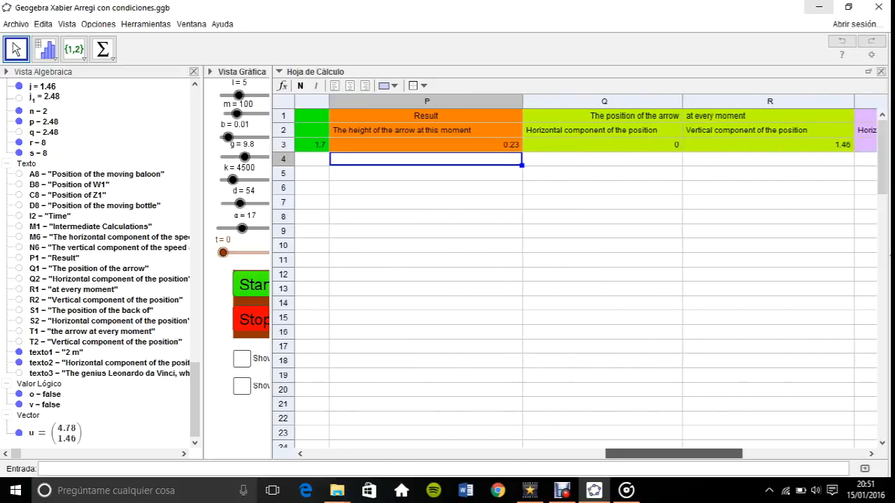
pyautogui.hscroll(3)
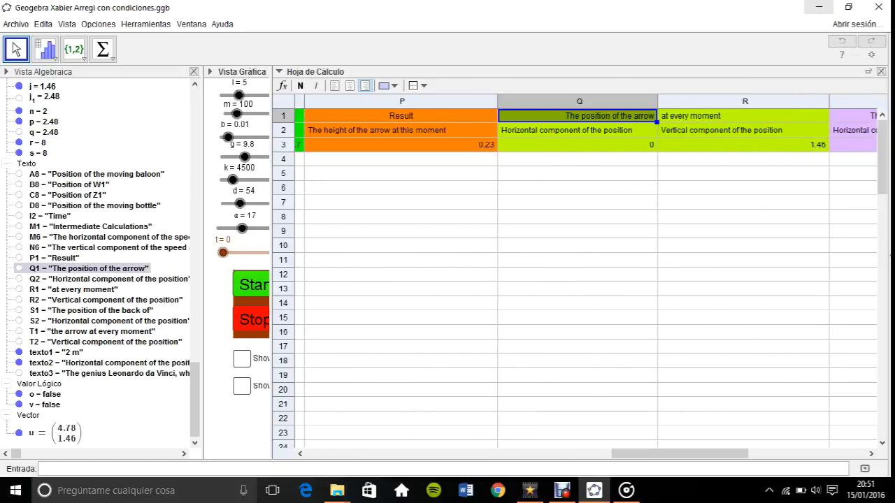
pyautogui.hscroll(3)
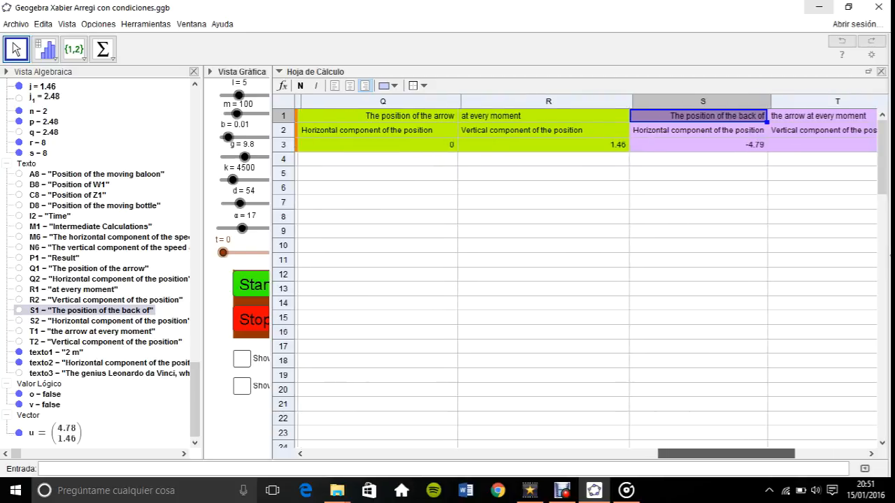
pyautogui.click(376, 145)
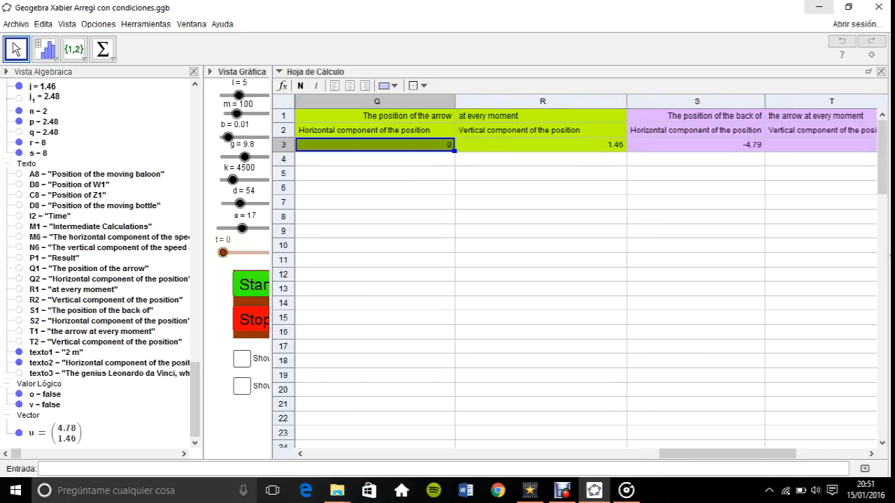
pyautogui.click(543, 145)
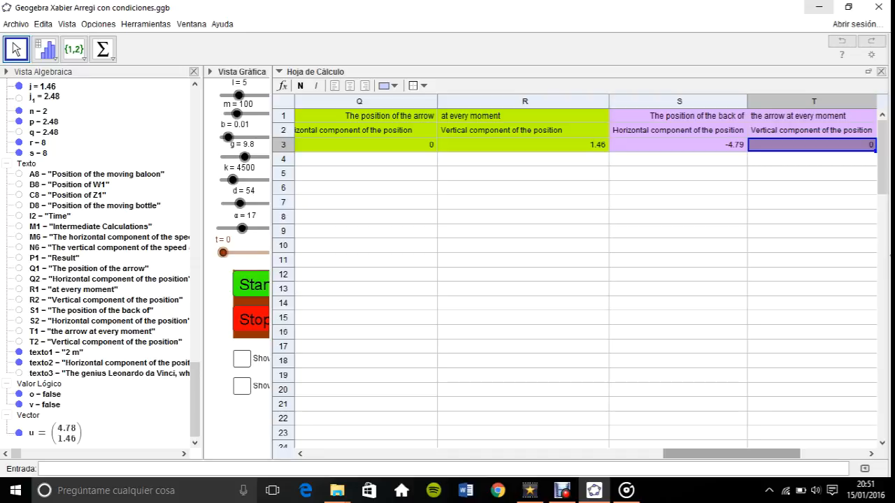
pyautogui.hscroll(-3)
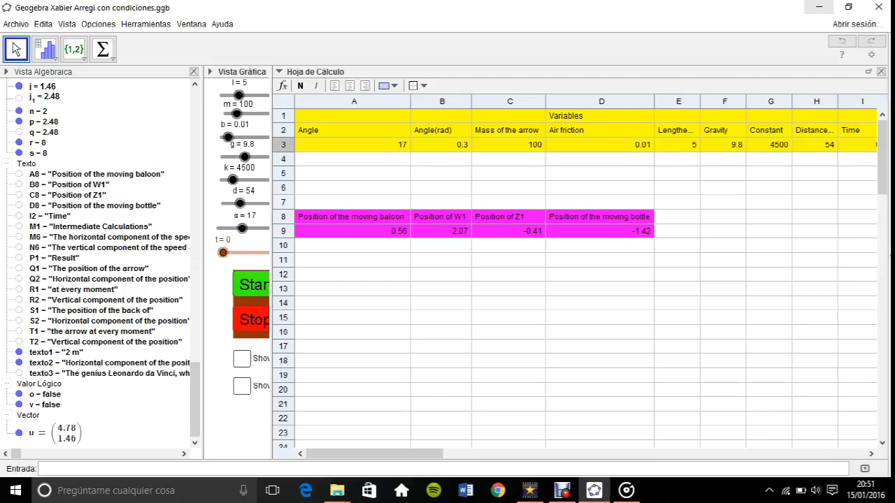
# - Review the moving balloon and W1 position labels, then enlarge the drawing to the whole scene
pyautogui.click(352, 216)
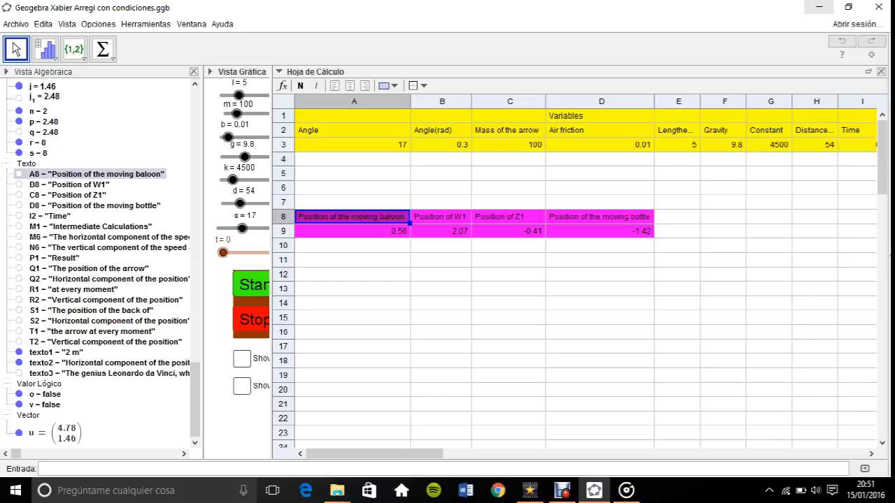
pyautogui.click(442, 216)
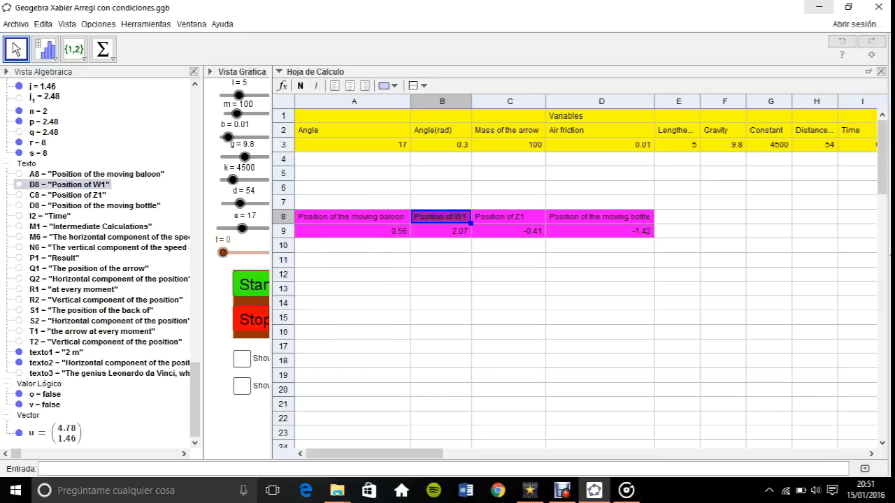
pyautogui.click(599, 217)
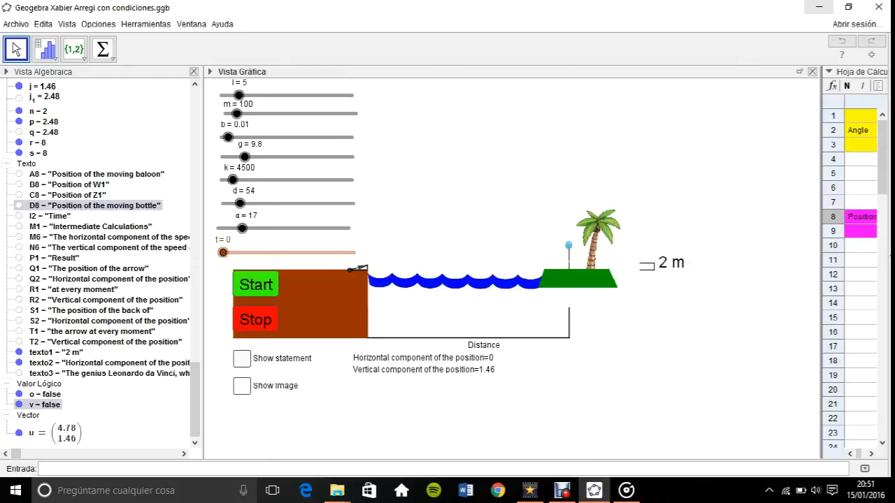
# - Show and hide Leonardo's ballista problem statement, leaving angle 17 visible in the spreadsheet
pyautogui.click(241, 358)
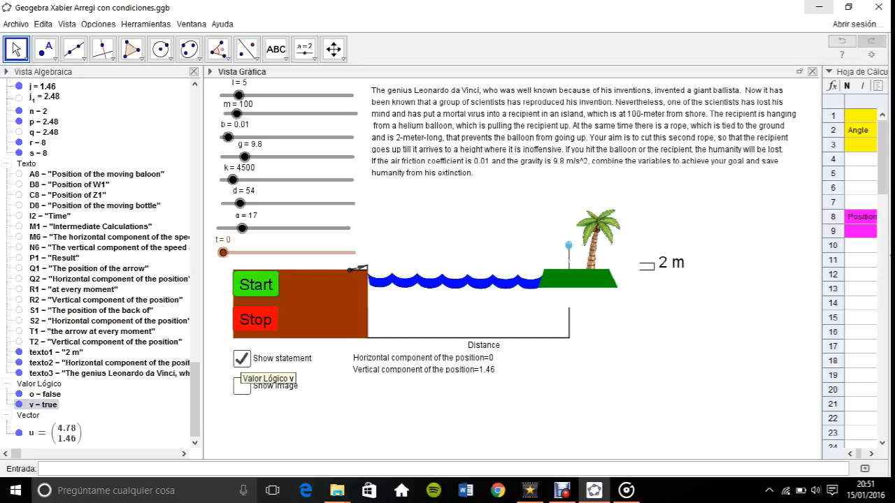
pyautogui.click(241, 359)
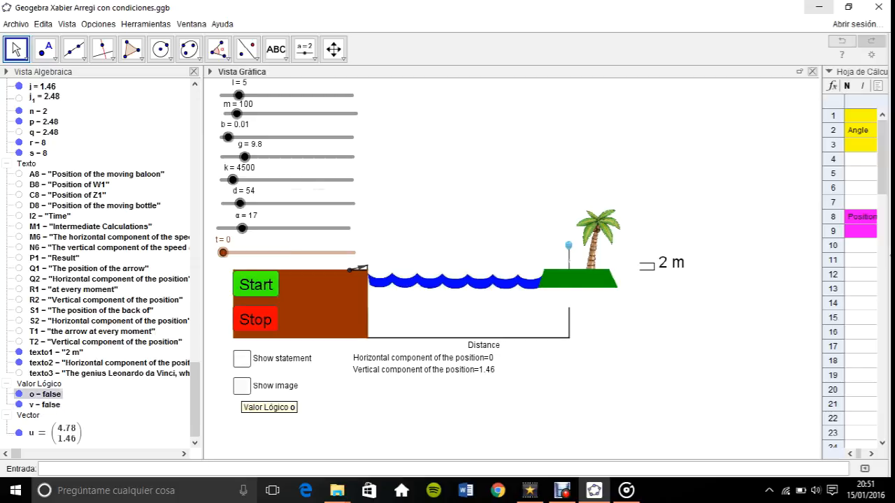
pyautogui.click(241, 385)
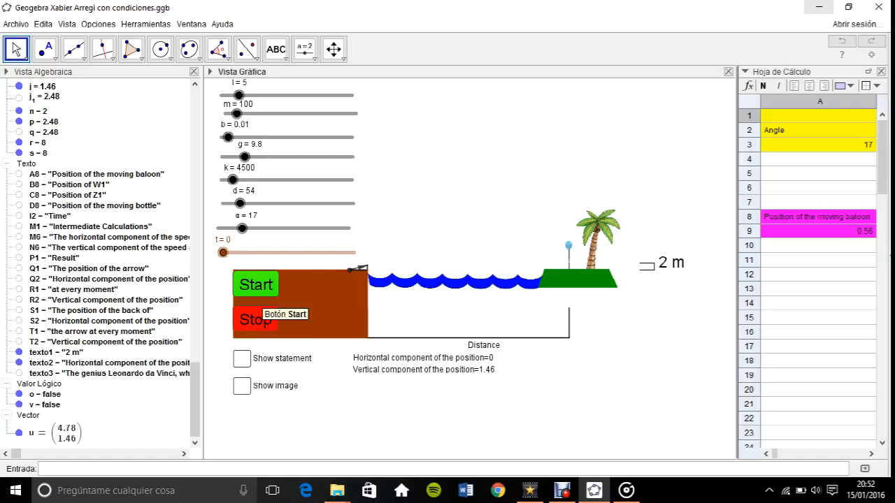
# - Launch the arrow at angle 17 for the WINNER banner, then reset time to 0 and angle to 16
pyautogui.click(256, 284)
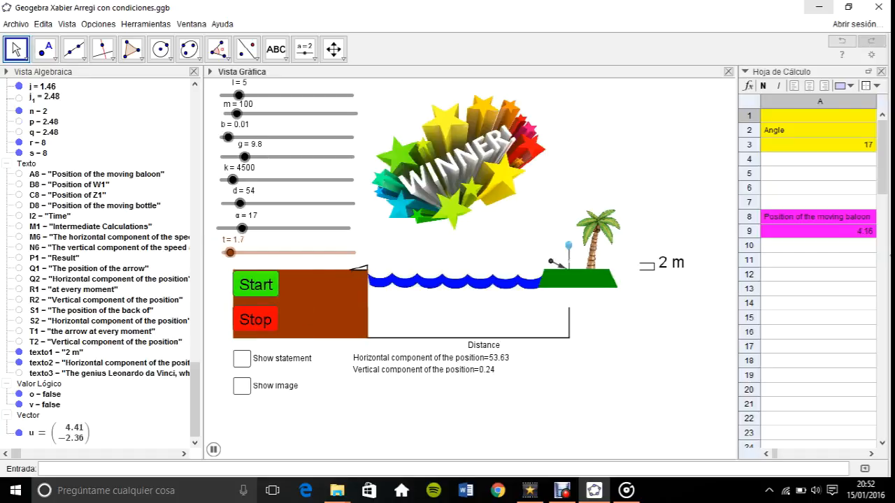
pyautogui.moveTo(229, 253); pyautogui.dragTo(240, 252)
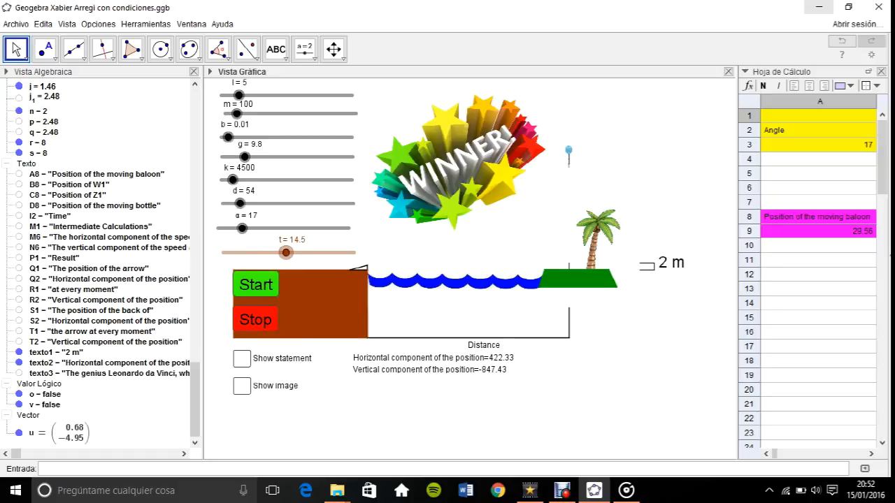
pyautogui.moveTo(285, 253); pyautogui.dragTo(240, 252)
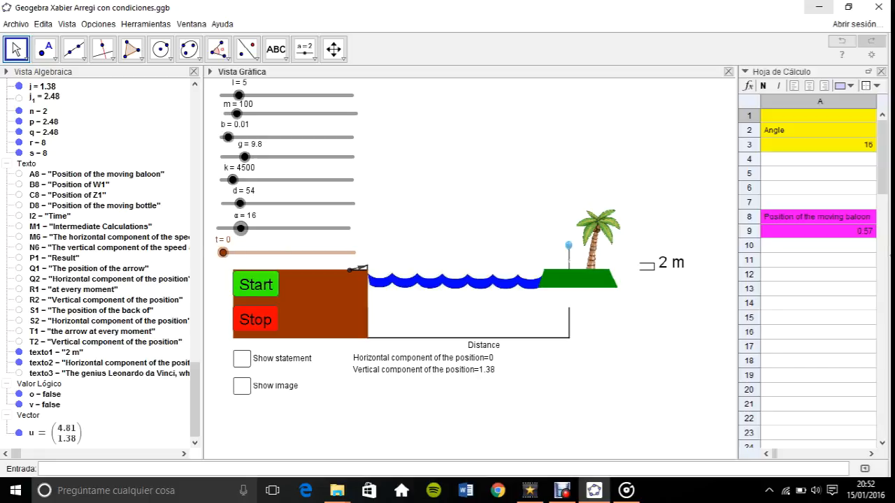
# - Set the launch angle to 18 and raise spring constant k to 7500
pyautogui.moveTo(241, 228); pyautogui.dragTo(347, 229)
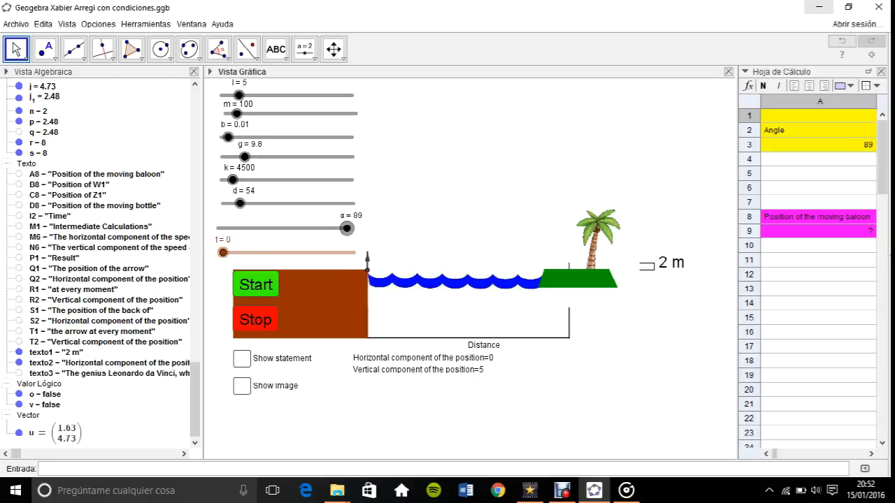
pyautogui.moveTo(347, 228); pyautogui.dragTo(244, 228)
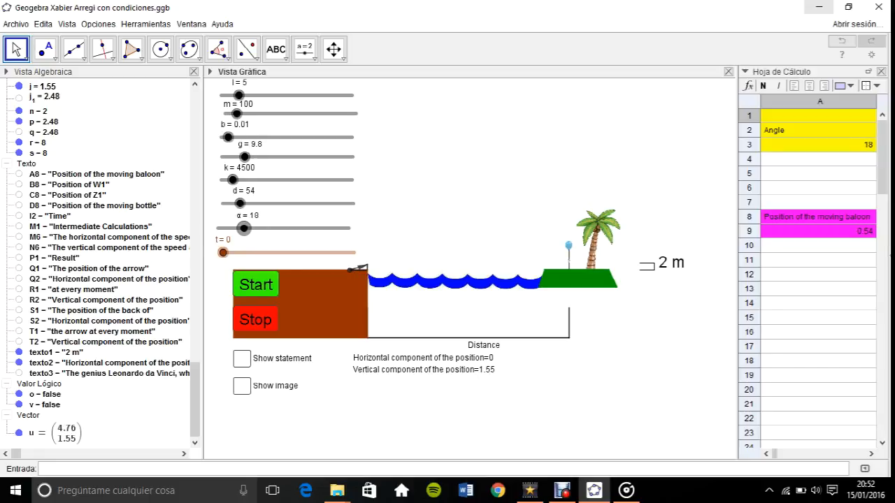
pyautogui.moveTo(232, 203); pyautogui.dragTo(258, 204)
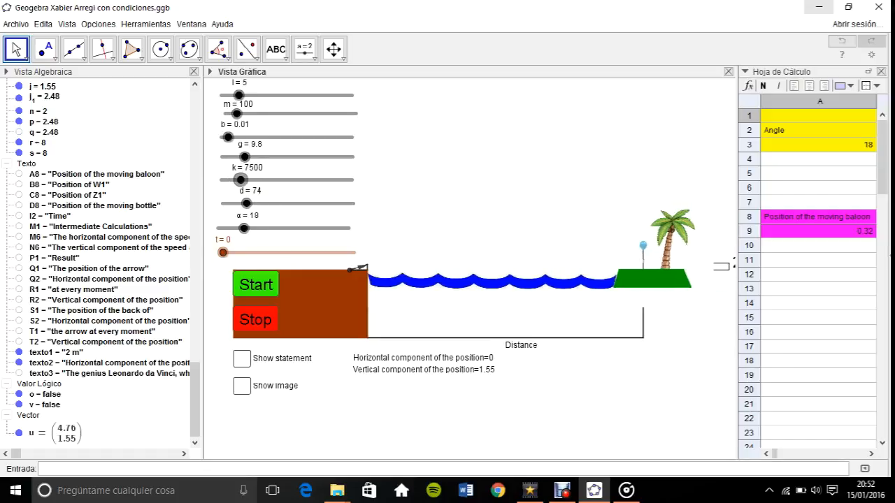
# - Relaunch the arrow, settle k at 8000 and raise gravity g to 13
pyautogui.click(255, 284)
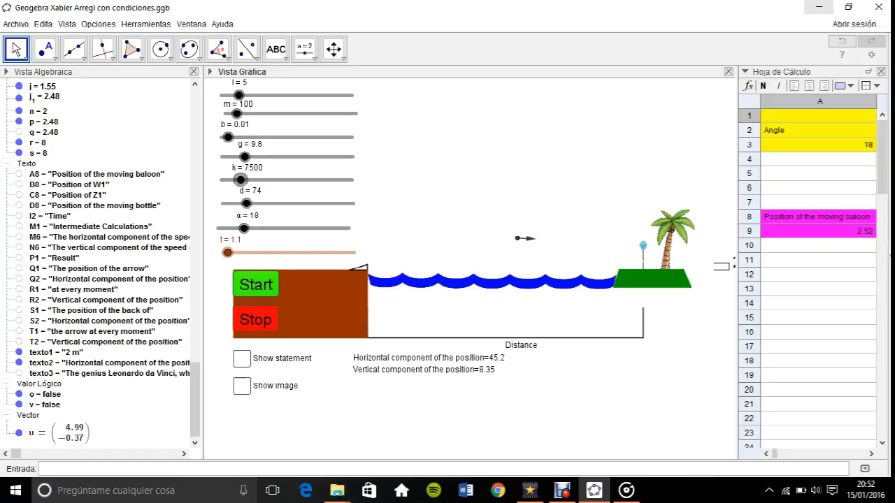
pyautogui.moveTo(241, 180); pyautogui.dragTo(253, 180)
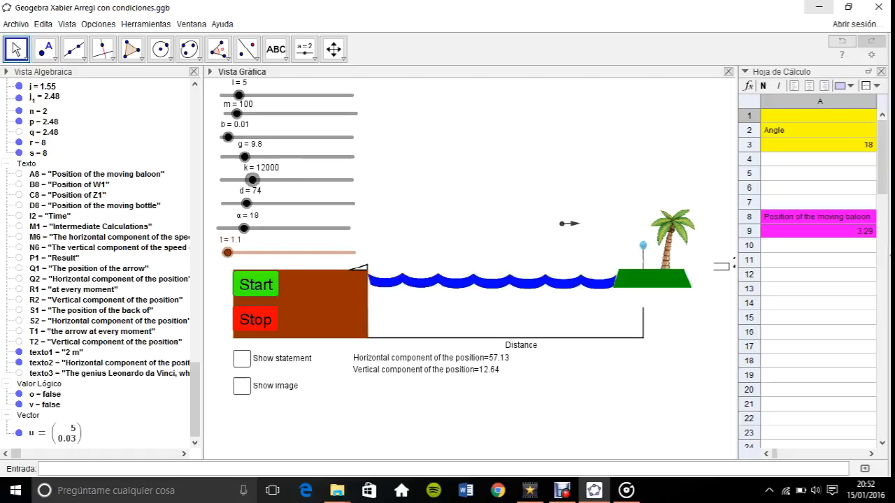
pyautogui.moveTo(252, 179); pyautogui.dragTo(243, 180)
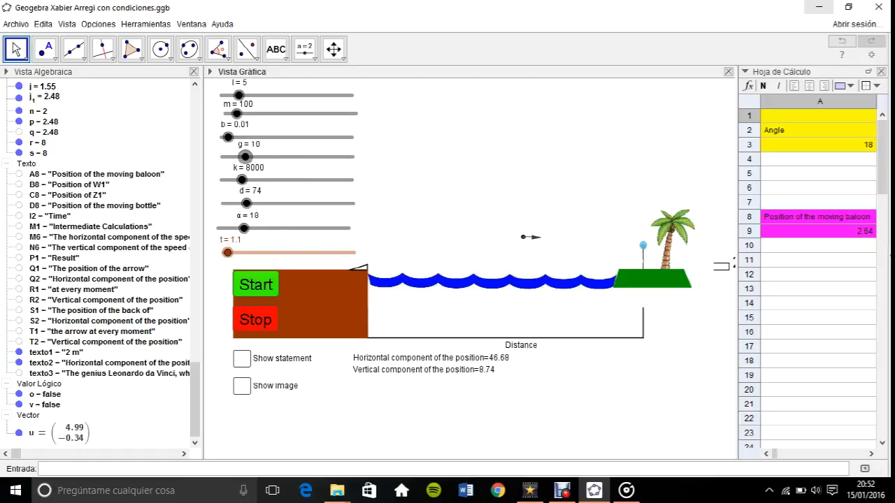
pyautogui.moveTo(228, 157); pyautogui.dragTo(284, 156)
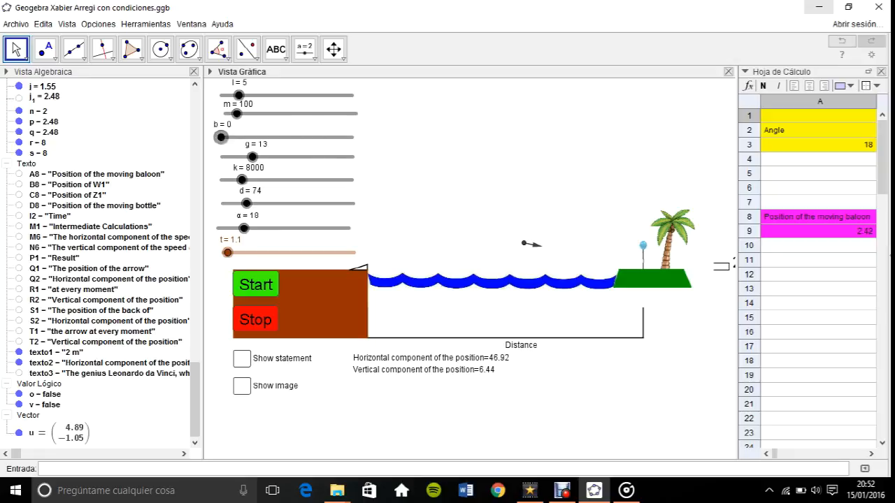
# - Set friction b to 0.05, try masses 352–712 ending at 252, and raise l to 11
pyautogui.moveTo(221, 137); pyautogui.dragTo(253, 137)
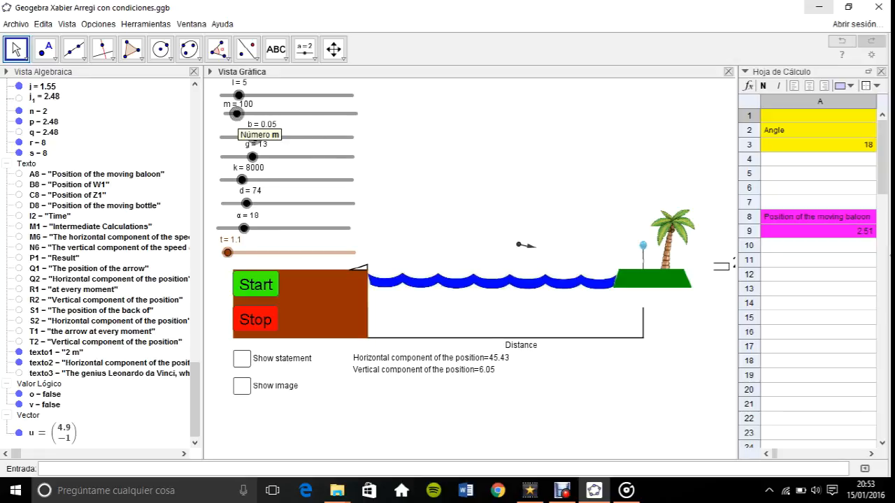
pyautogui.moveTo(237, 113); pyautogui.dragTo(271, 114)
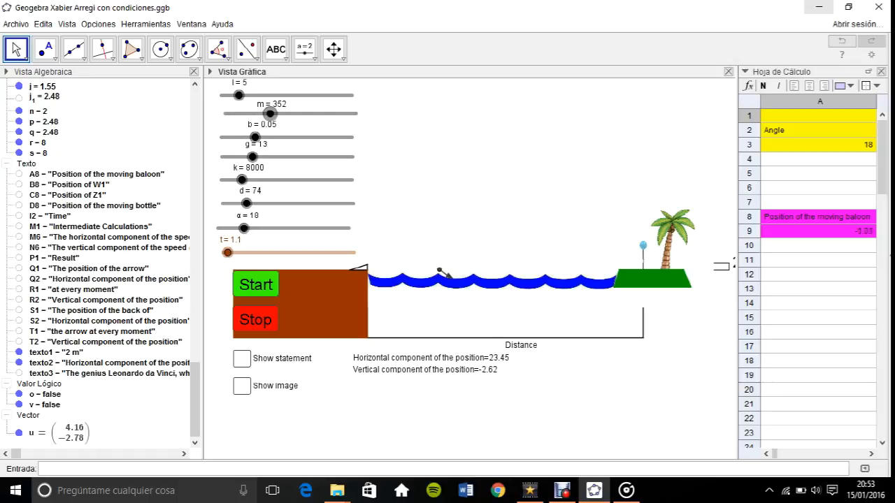
pyautogui.moveTo(272, 114); pyautogui.dragTo(316, 114)
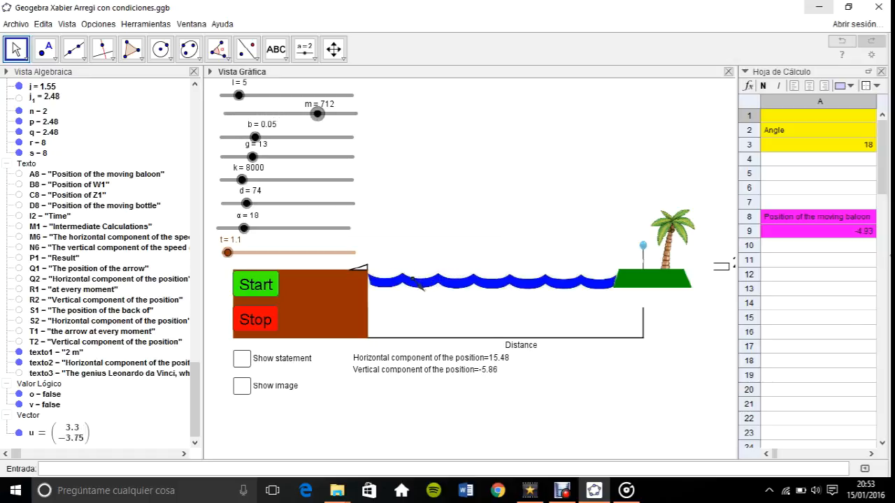
pyautogui.moveTo(316, 114); pyautogui.dragTo(280, 114)
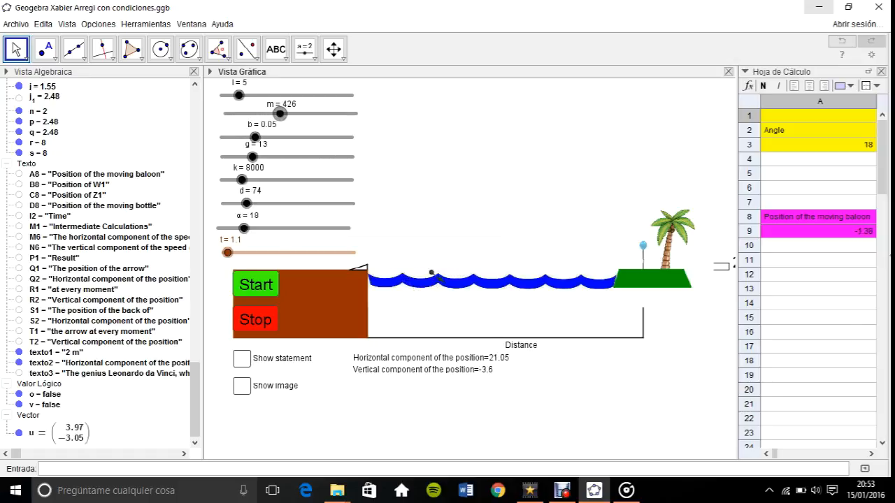
pyautogui.moveTo(280, 114); pyautogui.dragTo(271, 114)
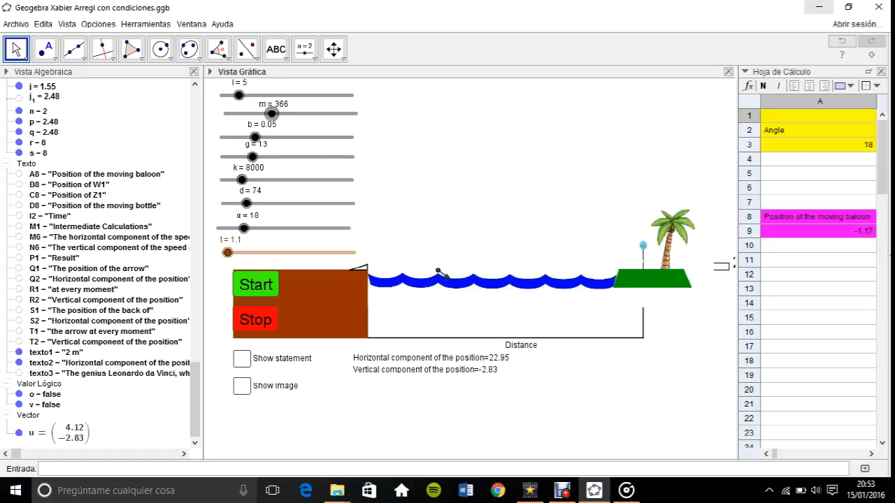
pyautogui.moveTo(272, 114); pyautogui.dragTo(256, 114)
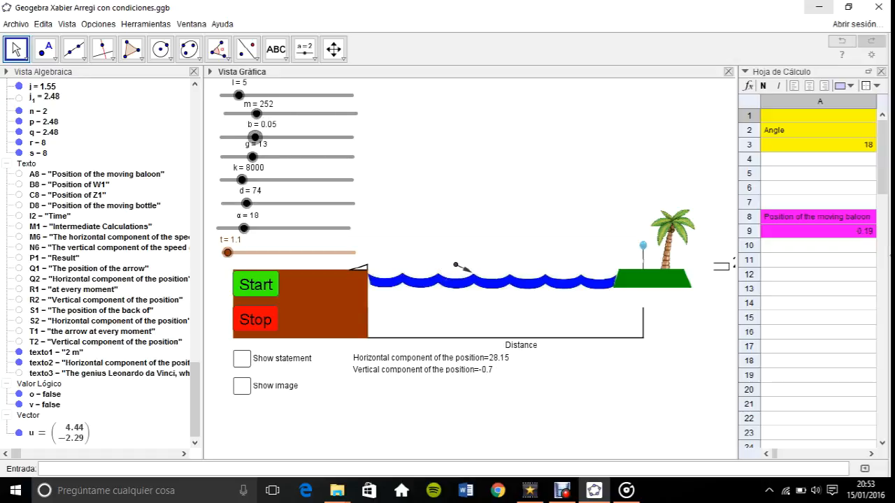
pyautogui.moveTo(239, 94); pyautogui.dragTo(262, 94)
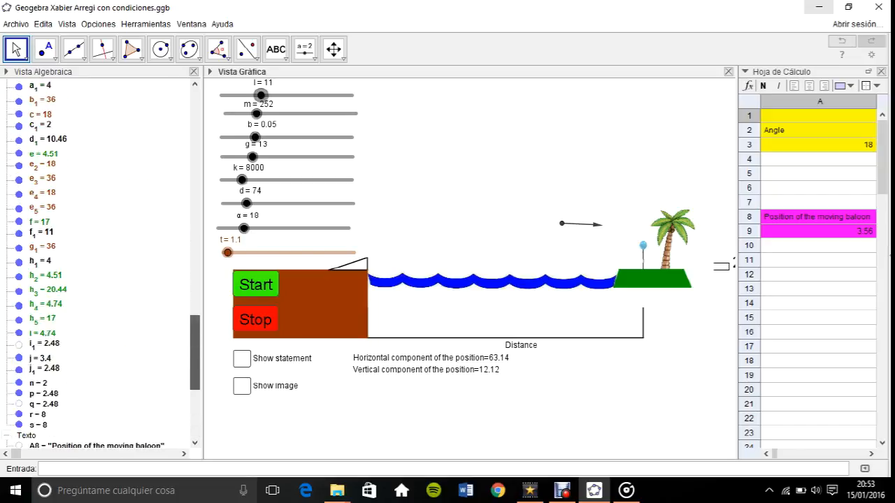
# - Scroll the Algebra view to vector u (10.98, -0.63) and open its definition for redefining
pyautogui.scroll(-3)
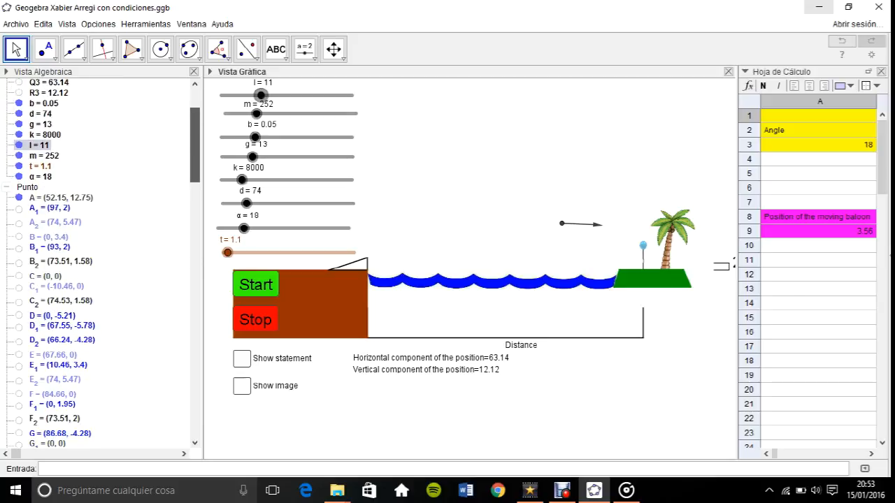
pyautogui.scroll(-3)
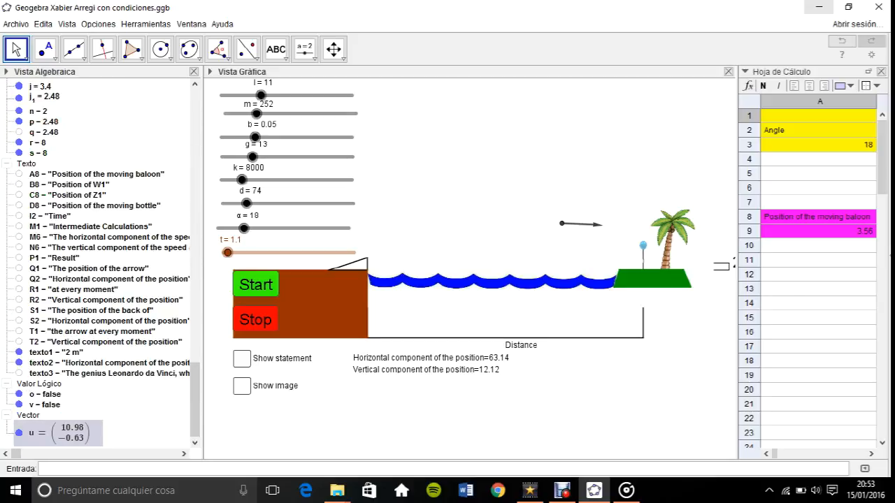
pyautogui.doubleClick(30, 433)
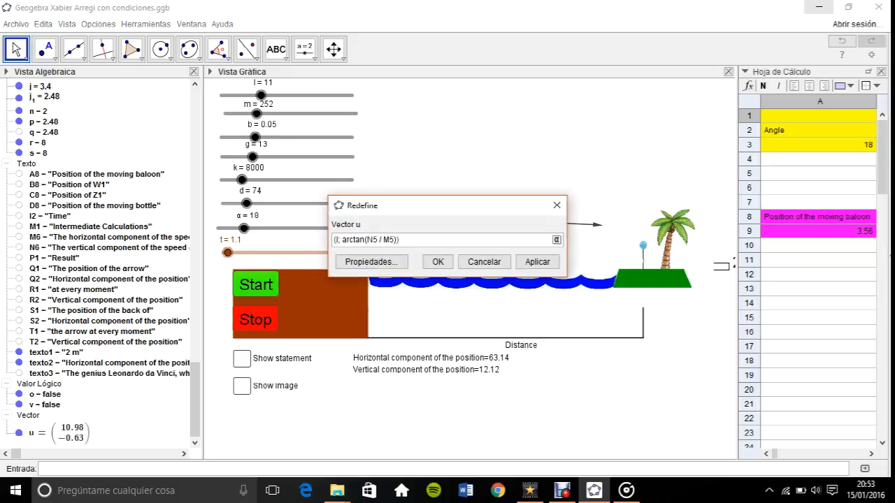